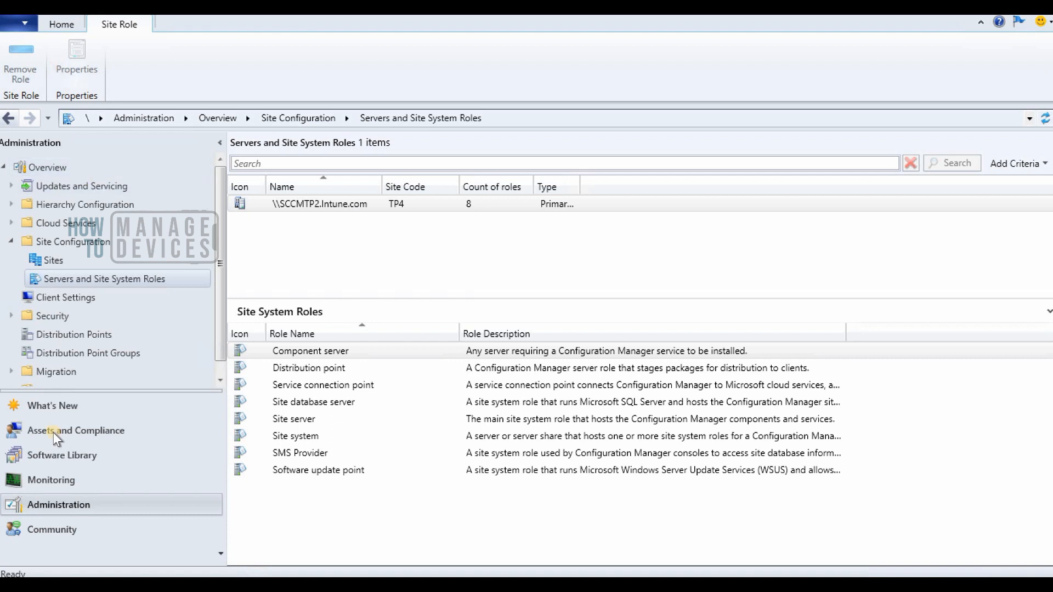
mouse_move(91, 283)
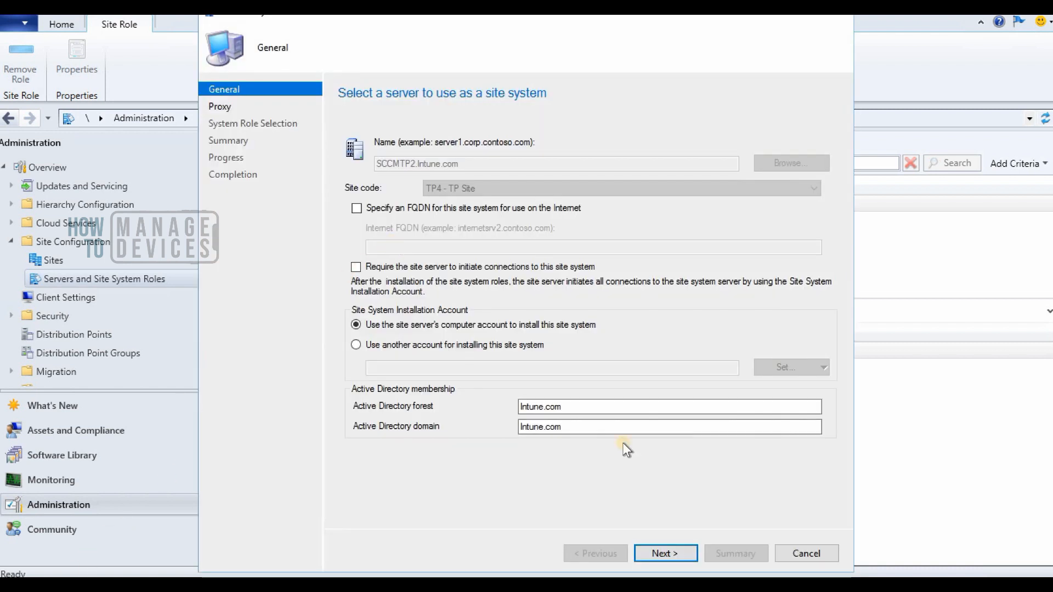
mouse_move(665, 553)
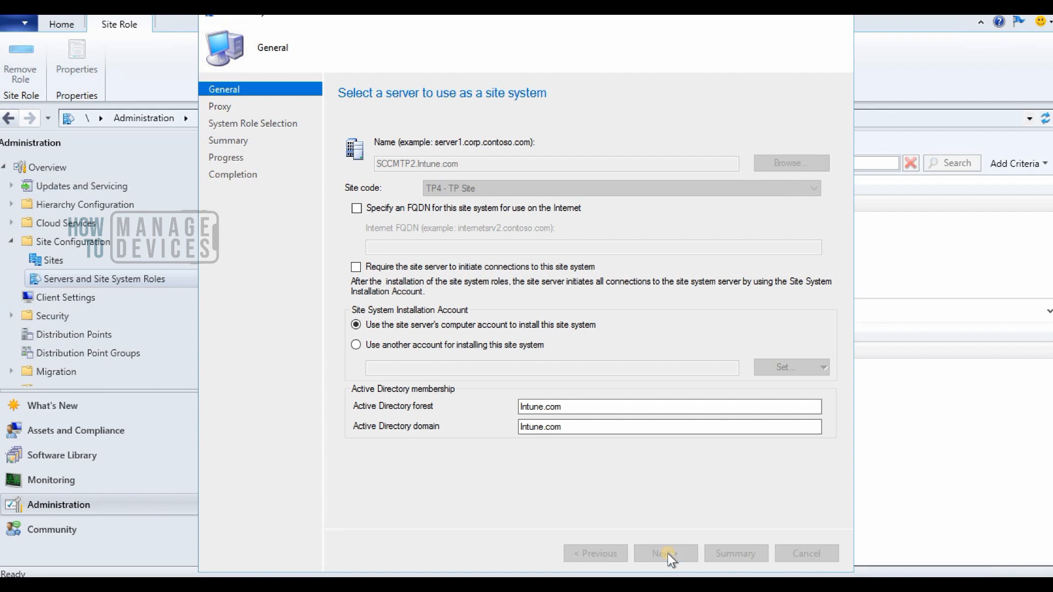
Advance past Proxy, select the Management point role with HTTP connections, and reach the database settings page.
left_click(665, 553)
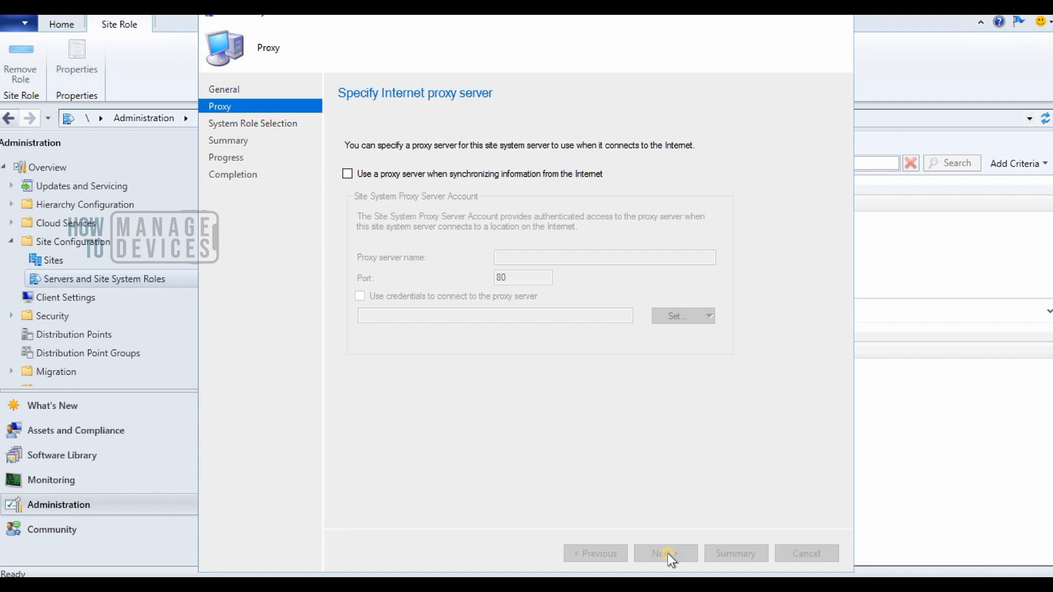
left_click(665, 553)
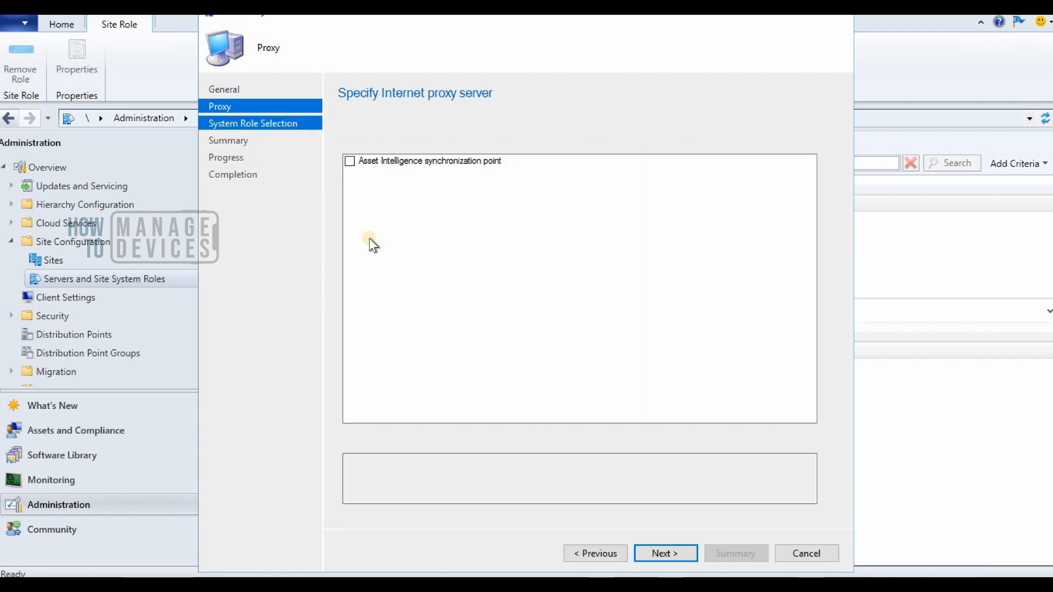
left_click(665, 553)
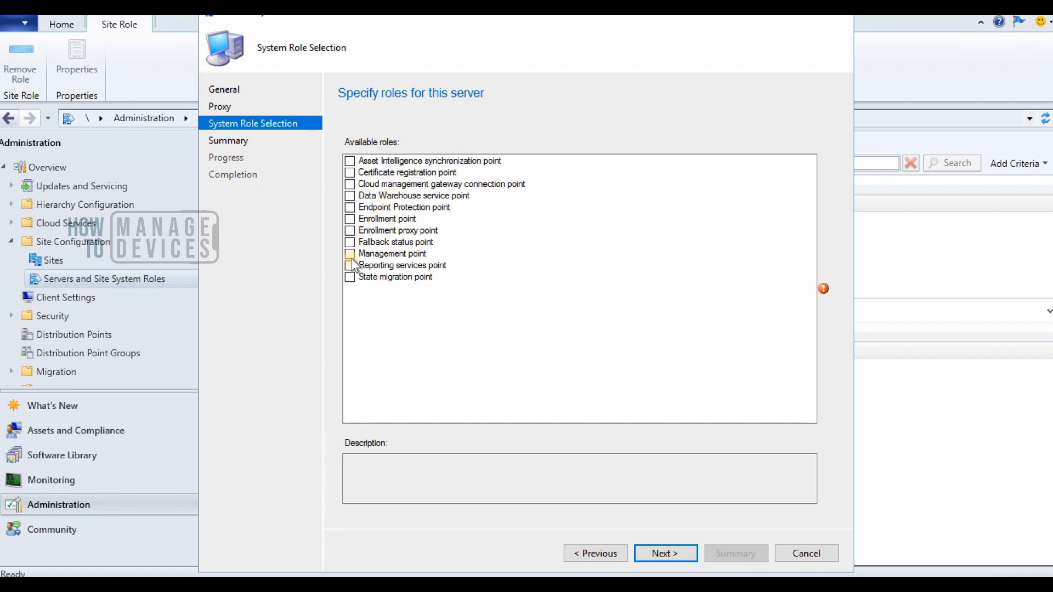
left_click(349, 253)
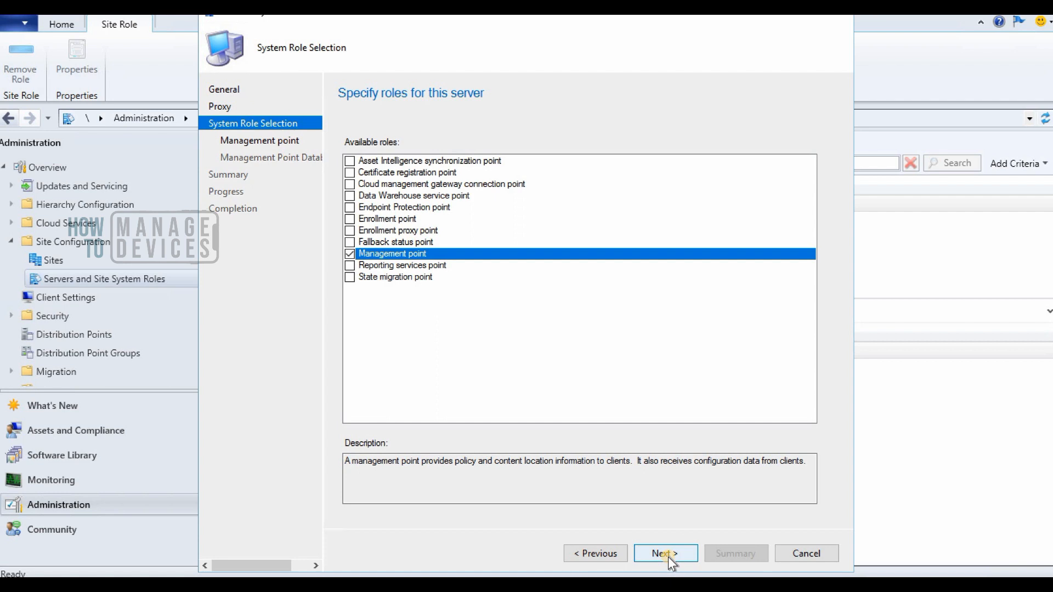
left_click(665, 553)
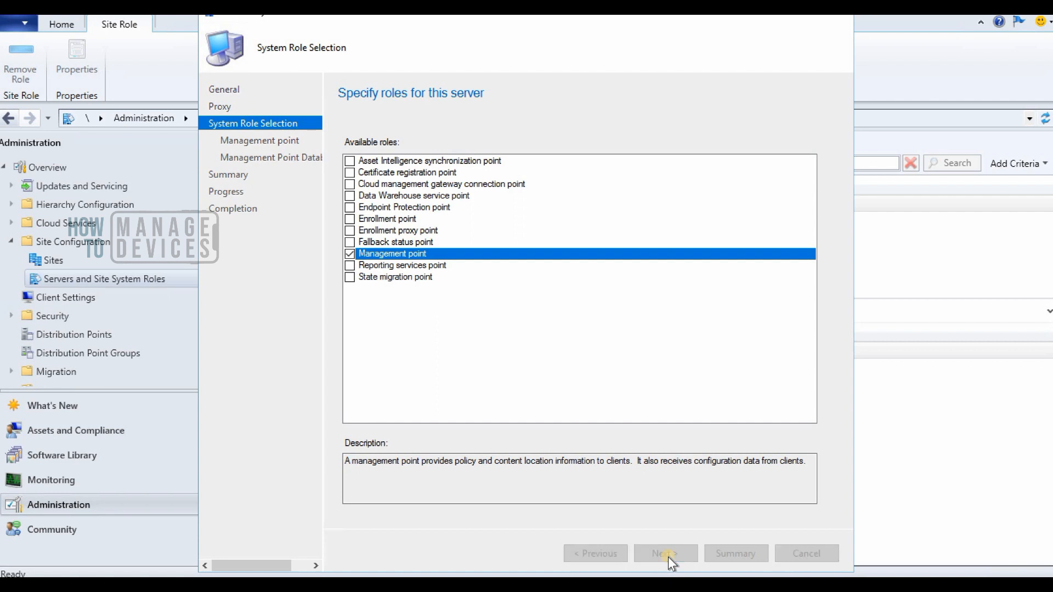
left_click(665, 553)
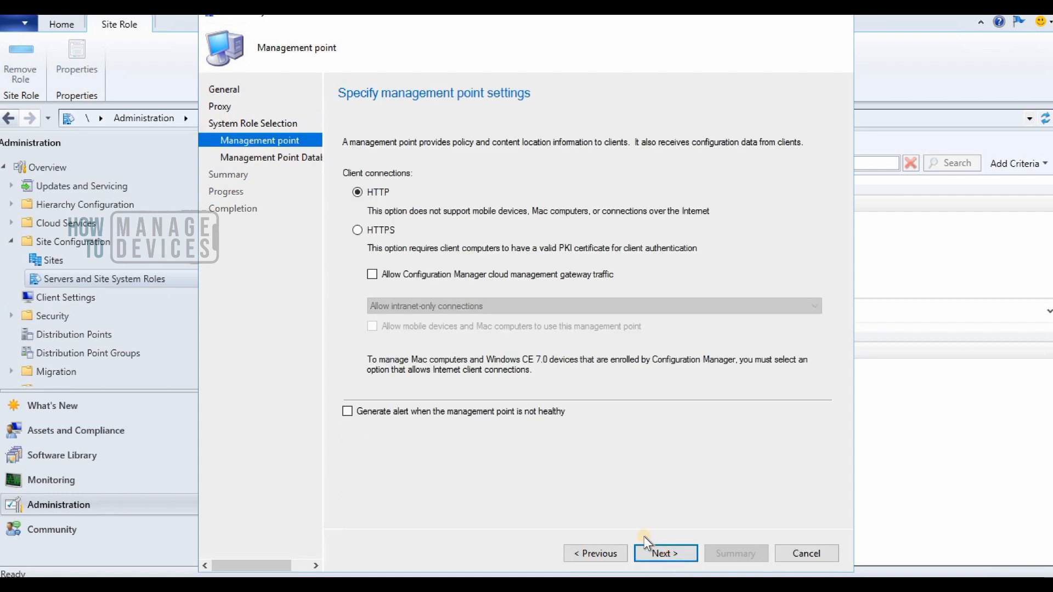
mouse_move(370, 201)
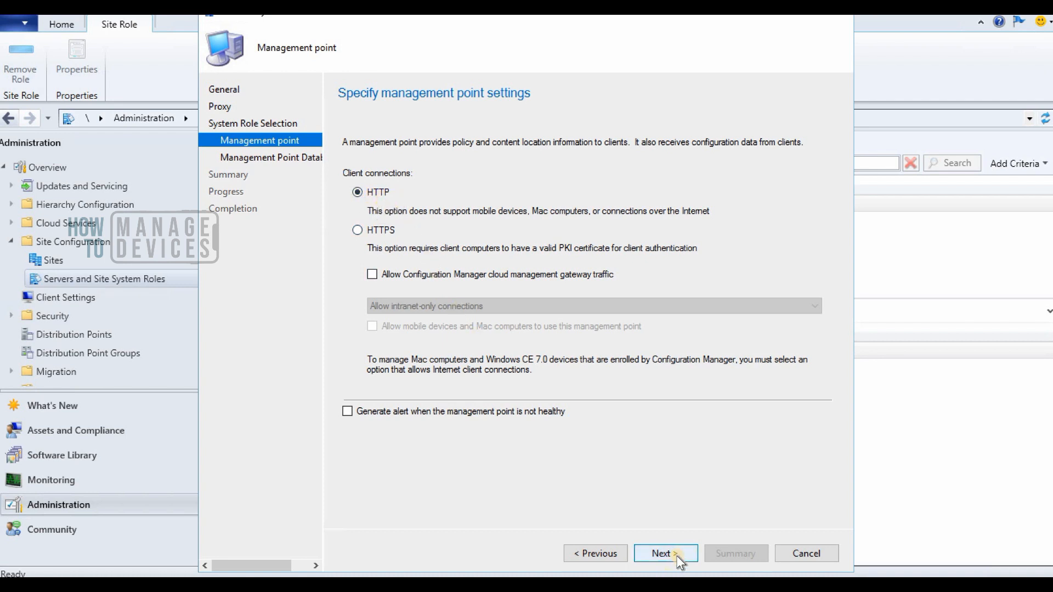
left_click(665, 553)
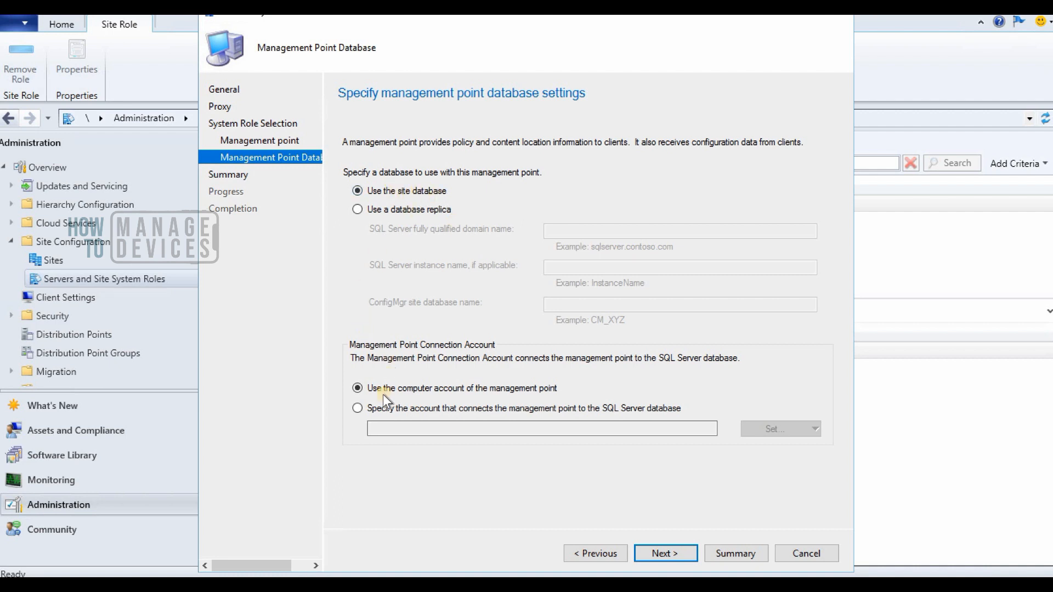
Confirm the Summary for SCCMTP2.Intune.com and apply the settings to install the Management point role.
left_click(665, 553)
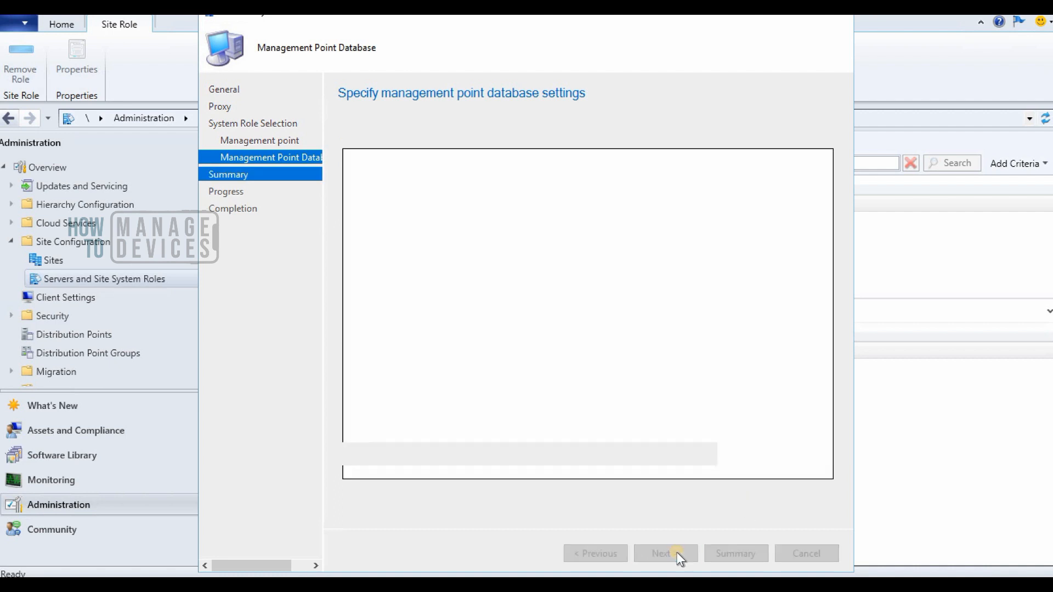
left_click(665, 553)
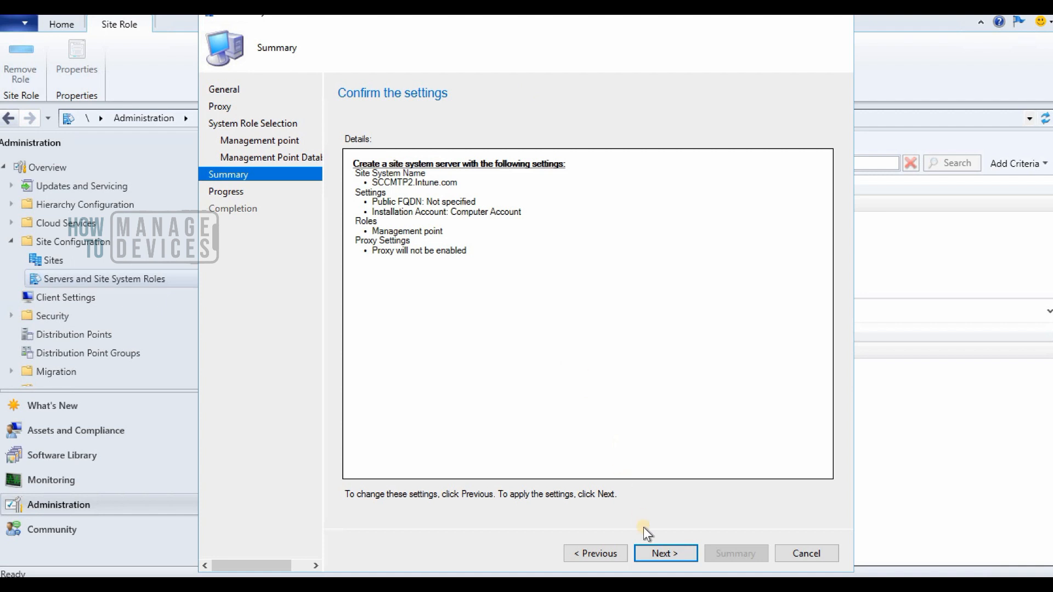
left_click(665, 553)
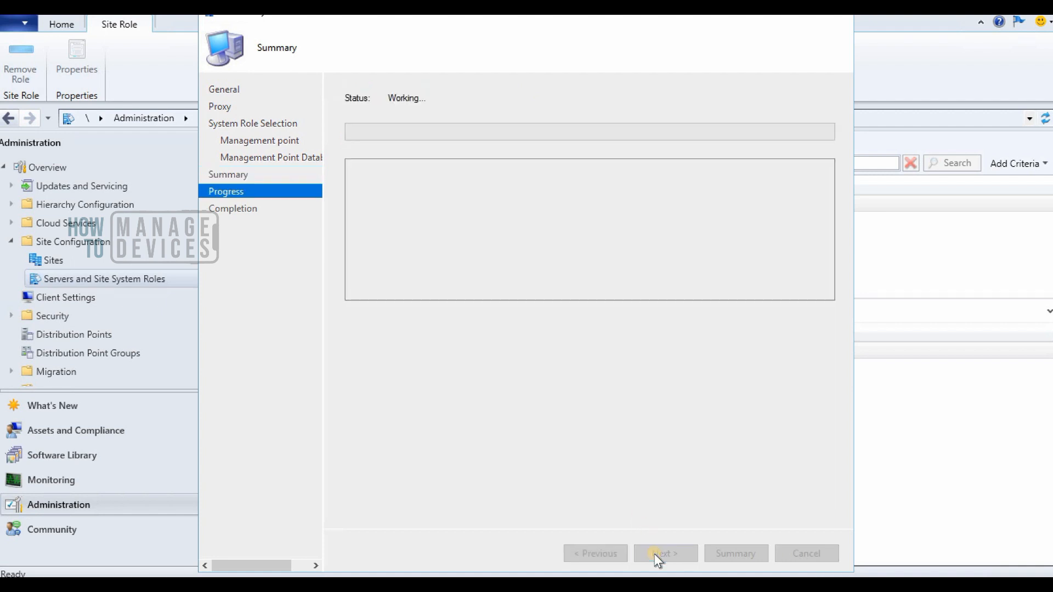
left_click(664, 553)
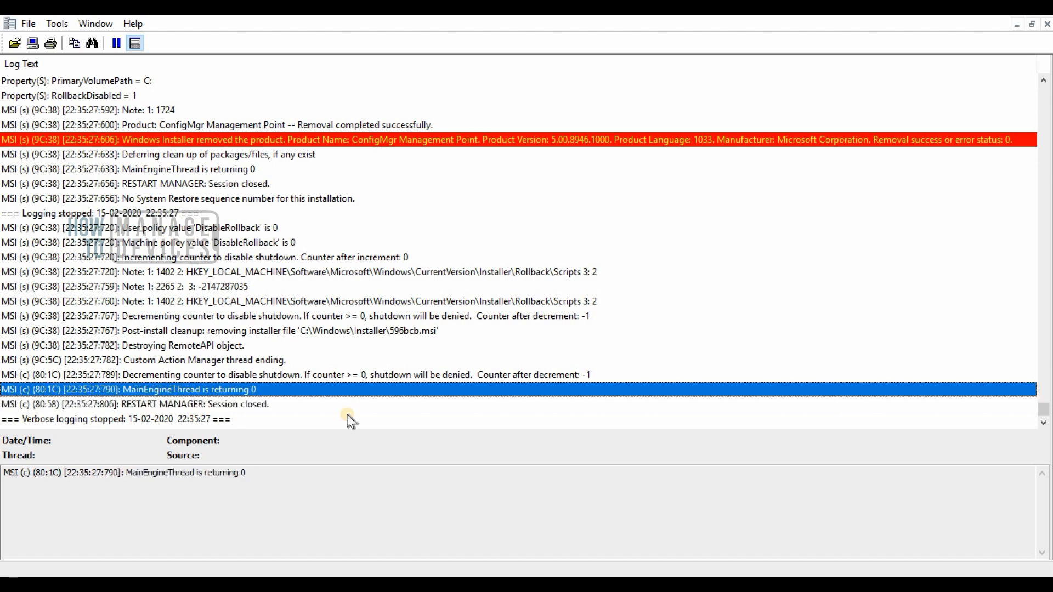
Load mpcontrol.log from the Microsoft Configuration Manager Logs folder into CMTrace.
left_click(145, 360)
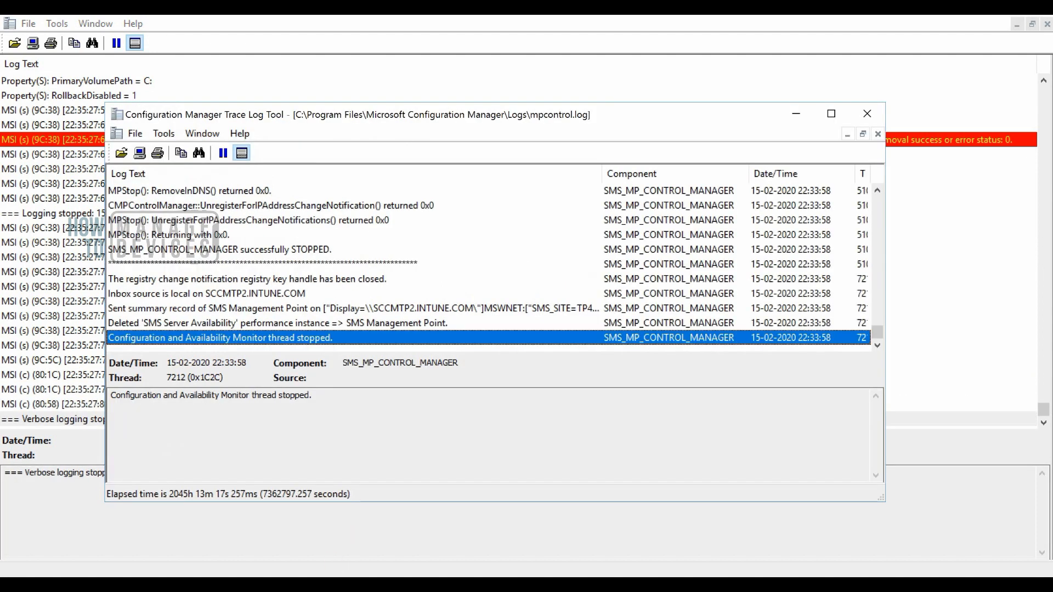
mouse_move(459, 570)
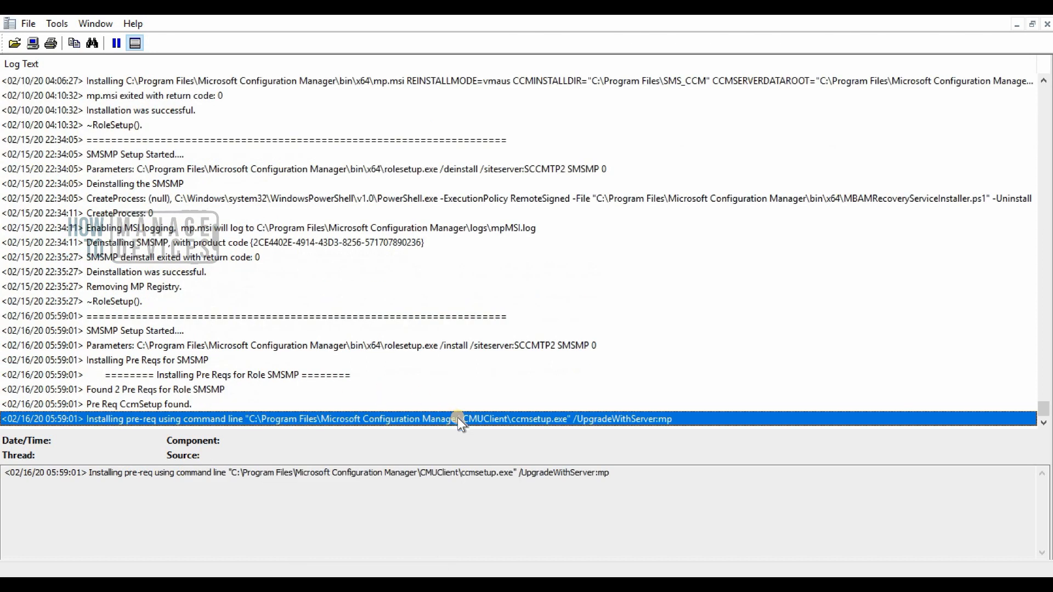
mouse_move(613, 425)
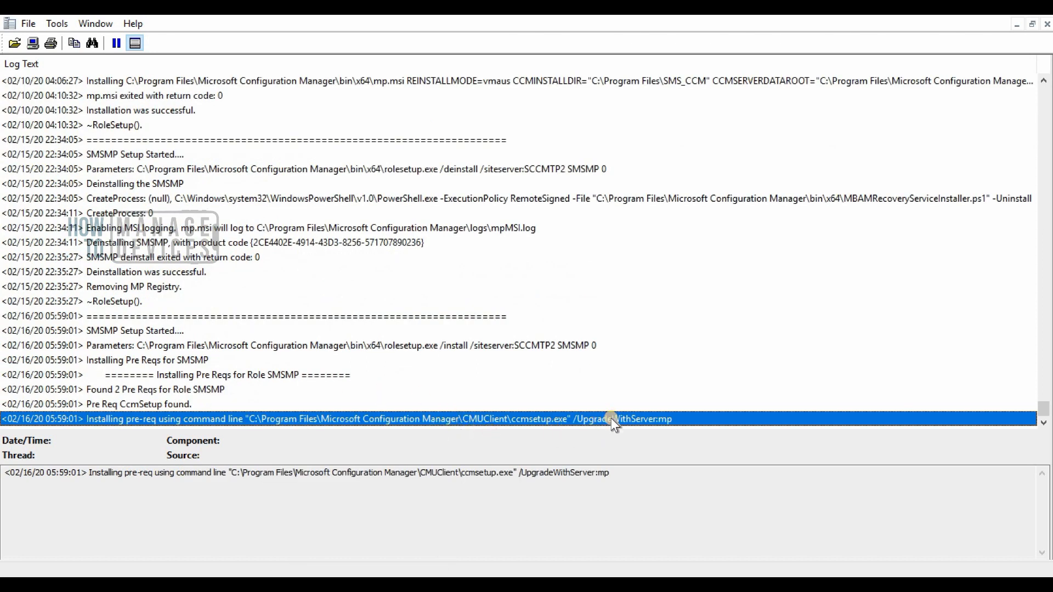
mouse_move(543, 427)
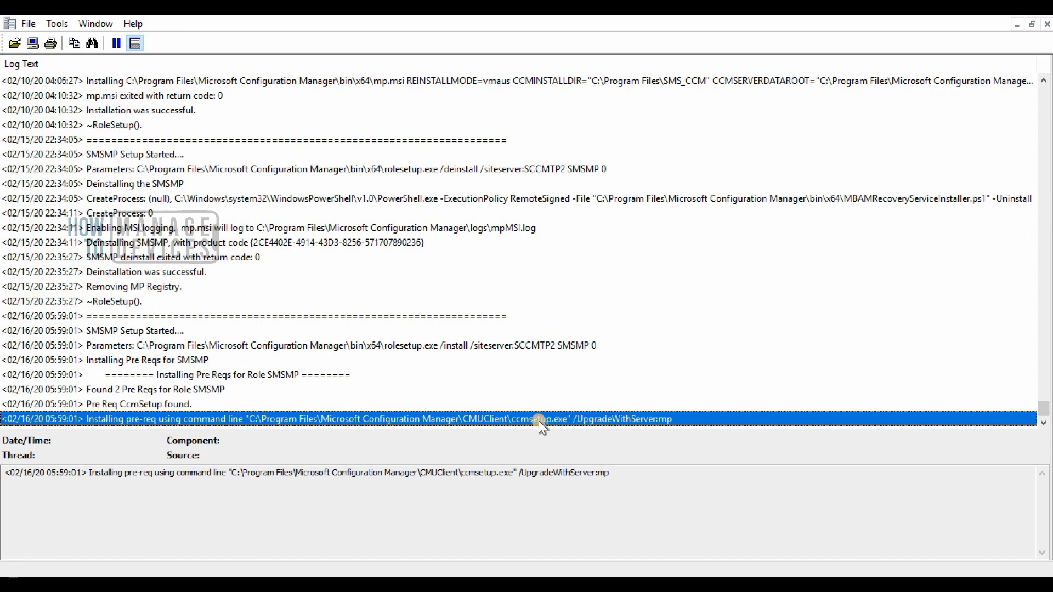
mouse_move(625, 487)
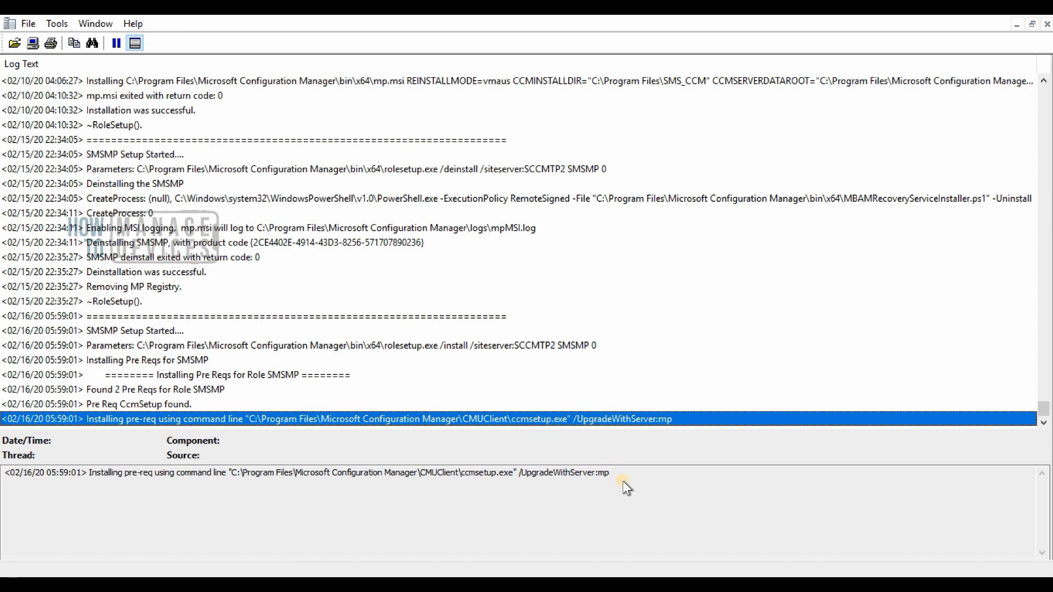
mouse_move(624, 479)
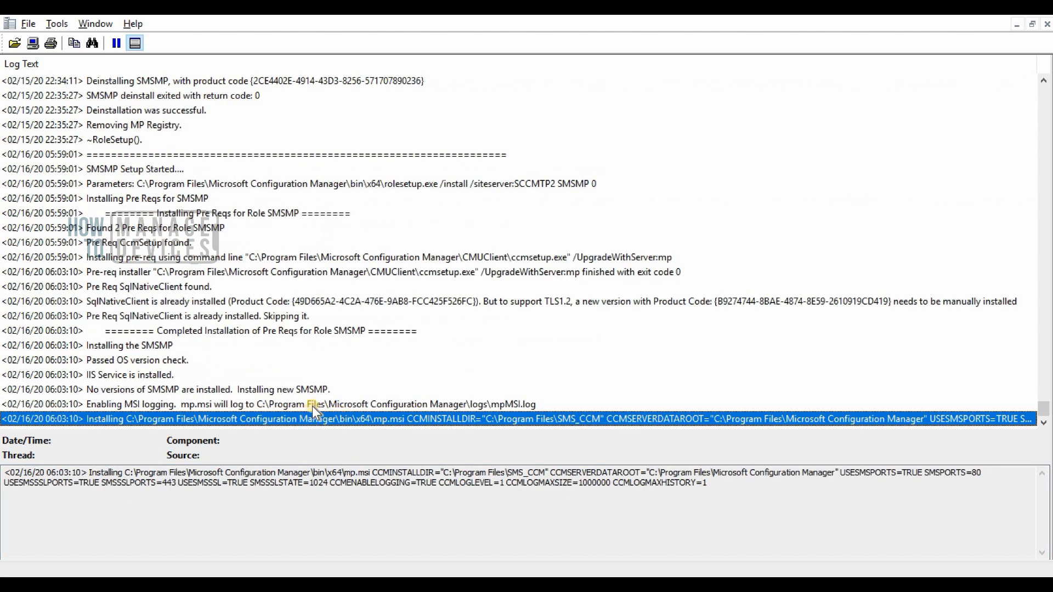
mouse_move(370, 423)
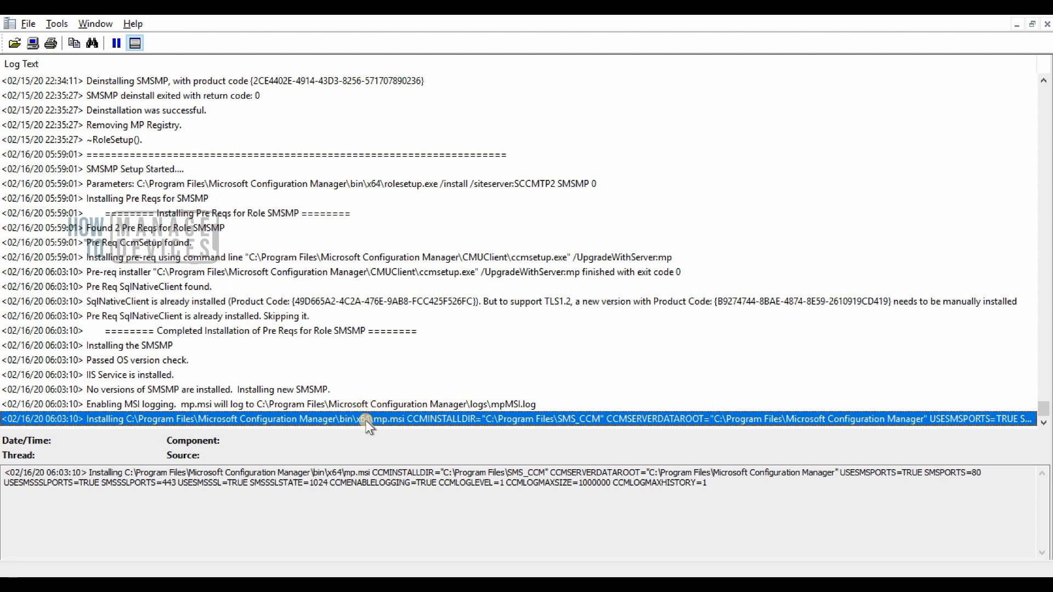
mouse_move(386, 409)
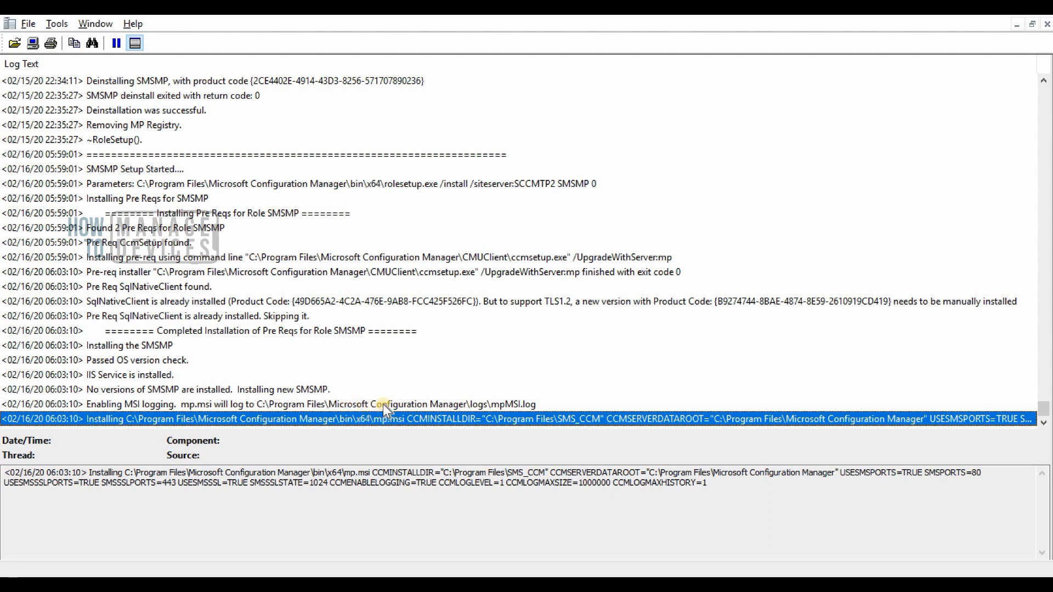
mouse_move(701, 503)
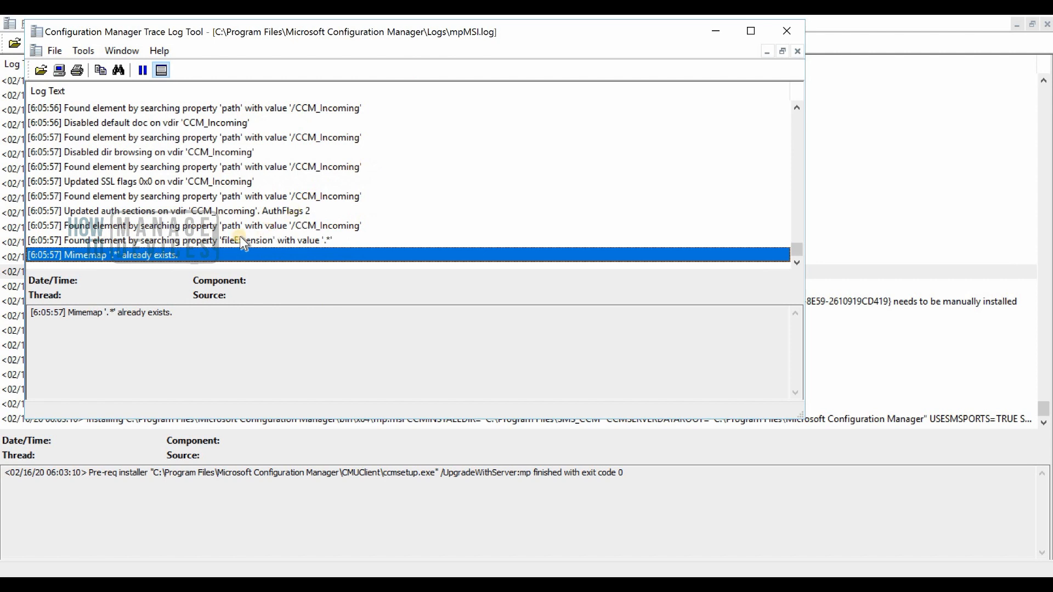
mouse_move(250, 218)
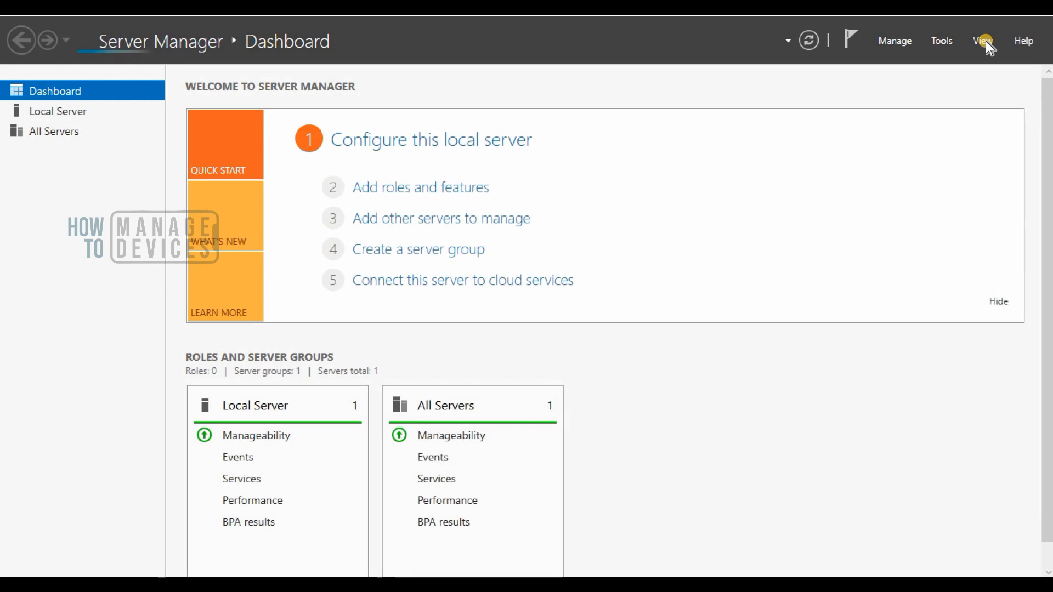
Check Server Manager's View menu, then launch IIS Manager from the Tools list.
left_click(983, 41)
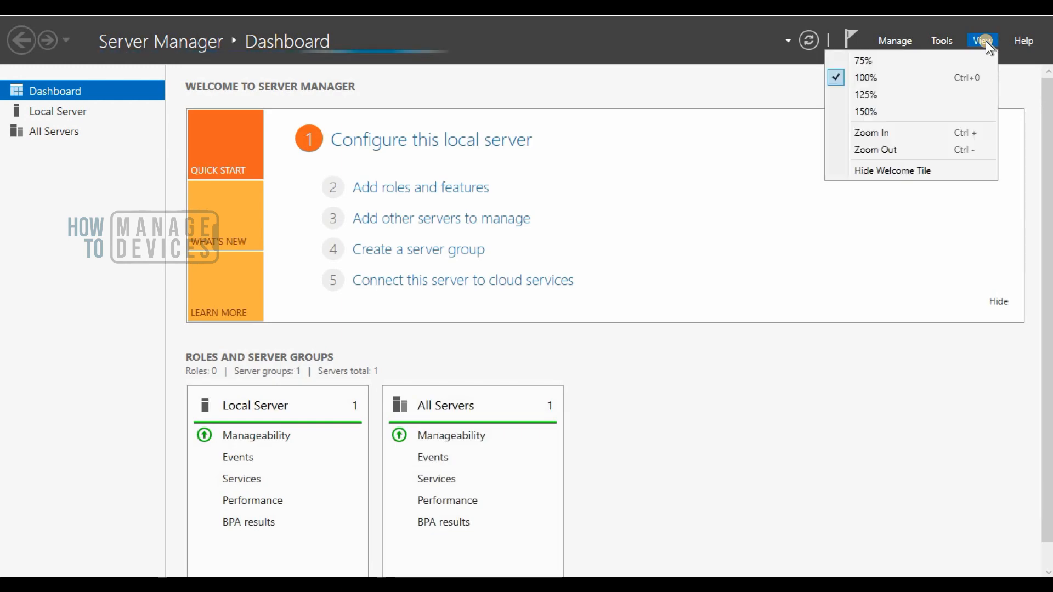
mouse_move(941, 40)
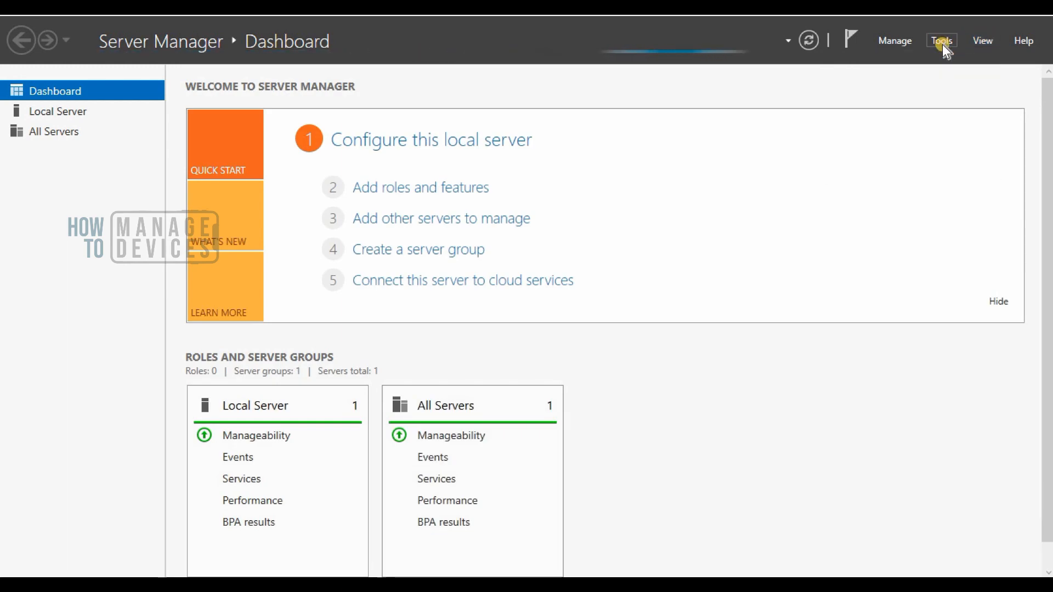
left_click(941, 41)
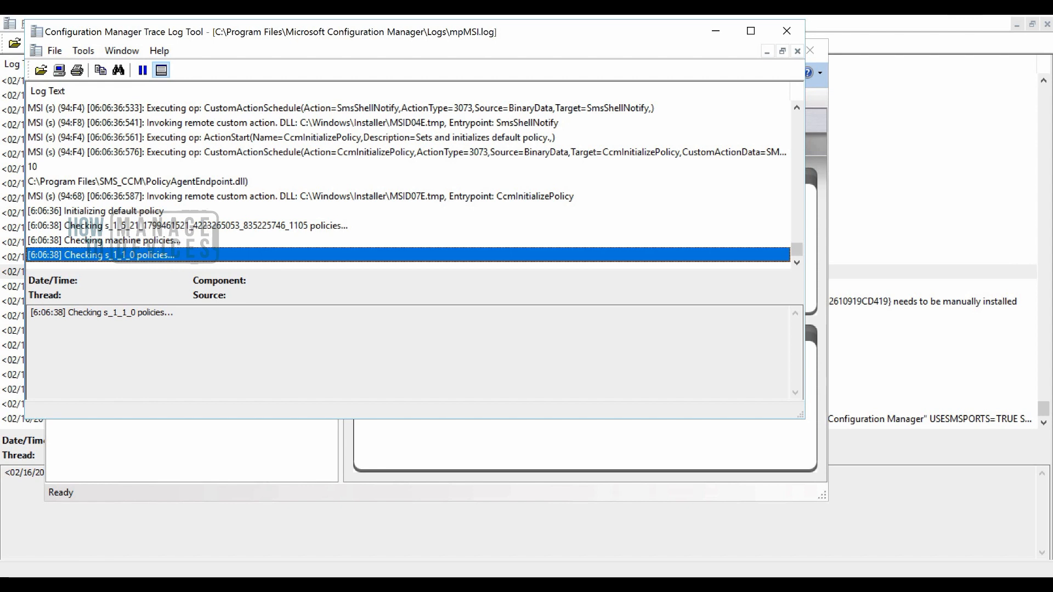
mouse_move(821, 134)
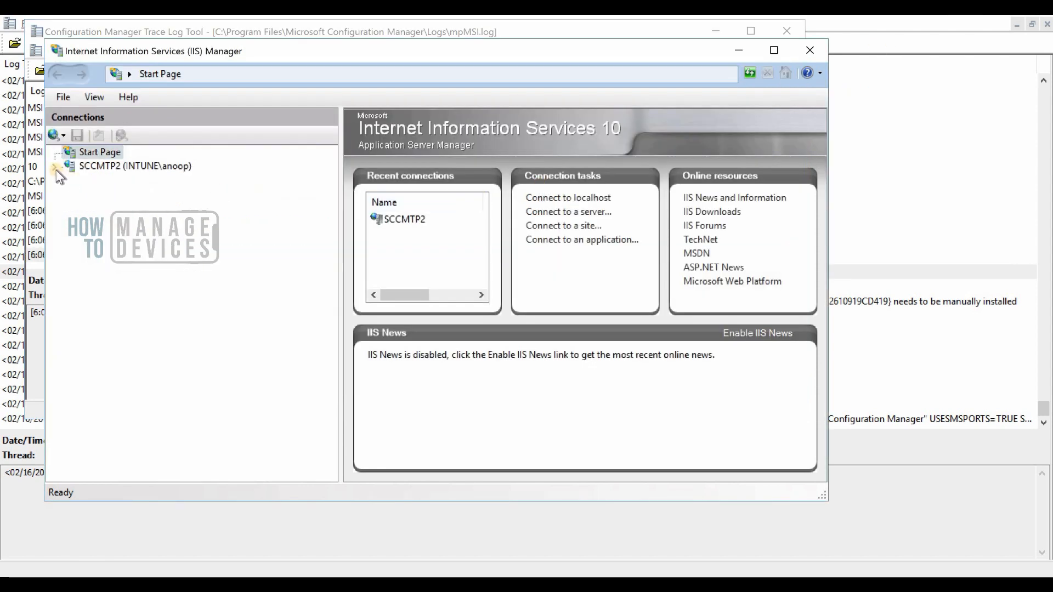
Expand the SCCMTP2 server node in Connections and show its Home features.
left_click(60, 166)
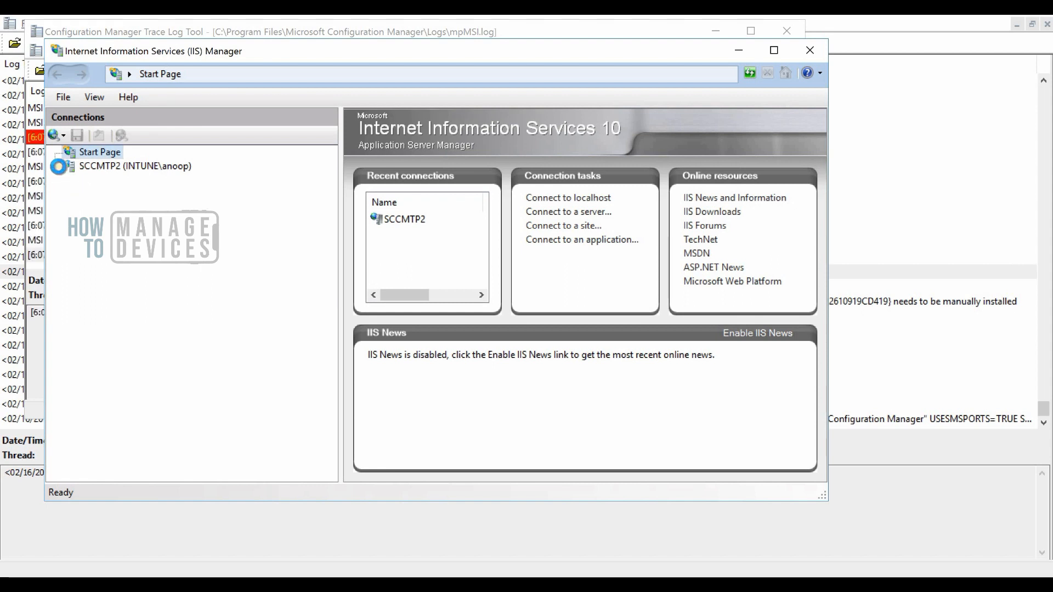
left_click(134, 165)
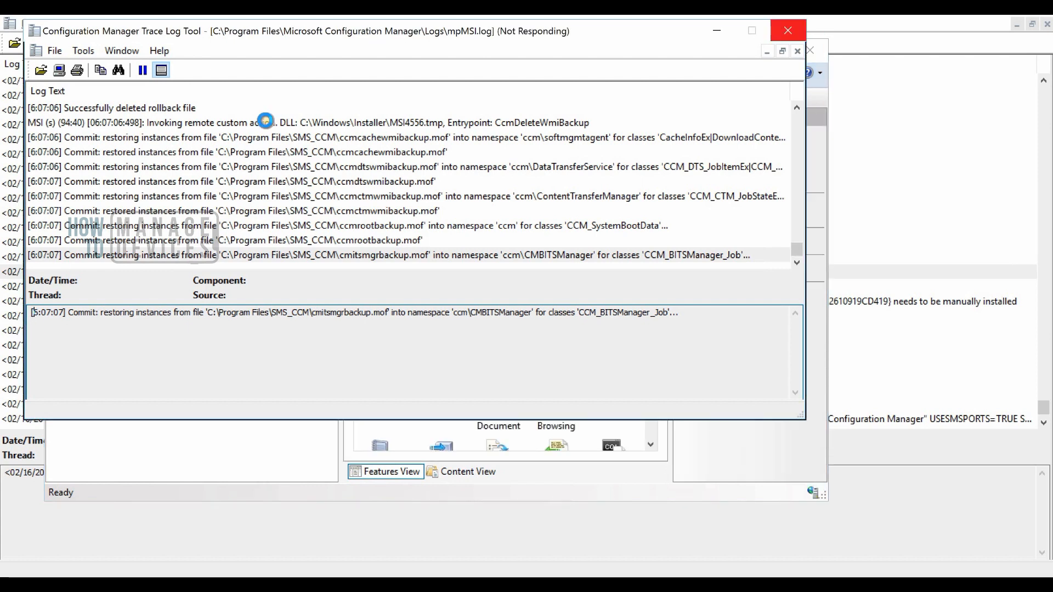
mouse_move(790, 451)
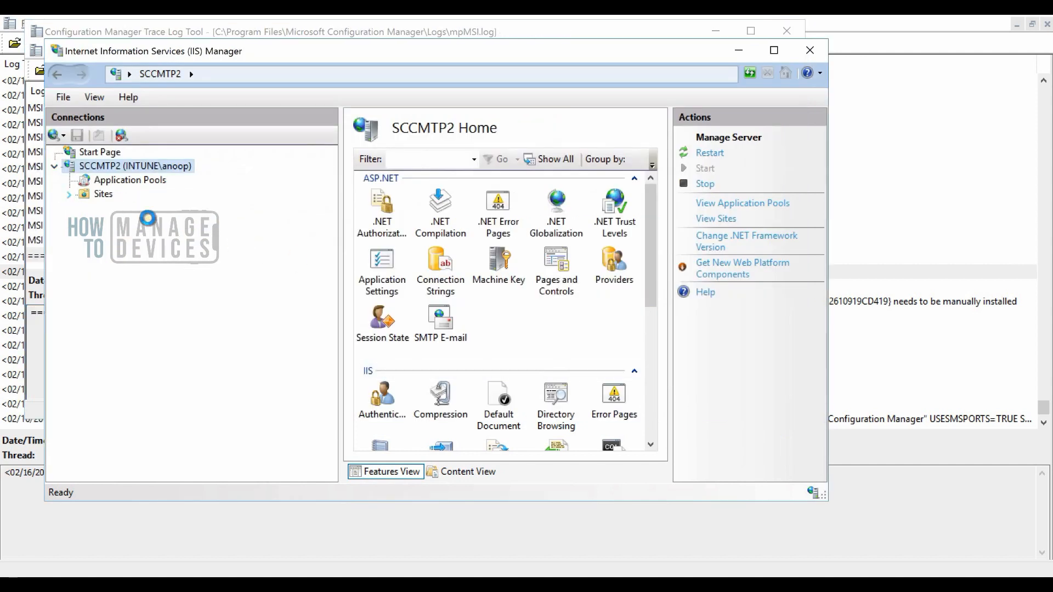
Expand Sites > Default Web Site and inspect the CMUserService, CCM_CLIENT and CCM_STS virtual directories.
left_click(68, 194)
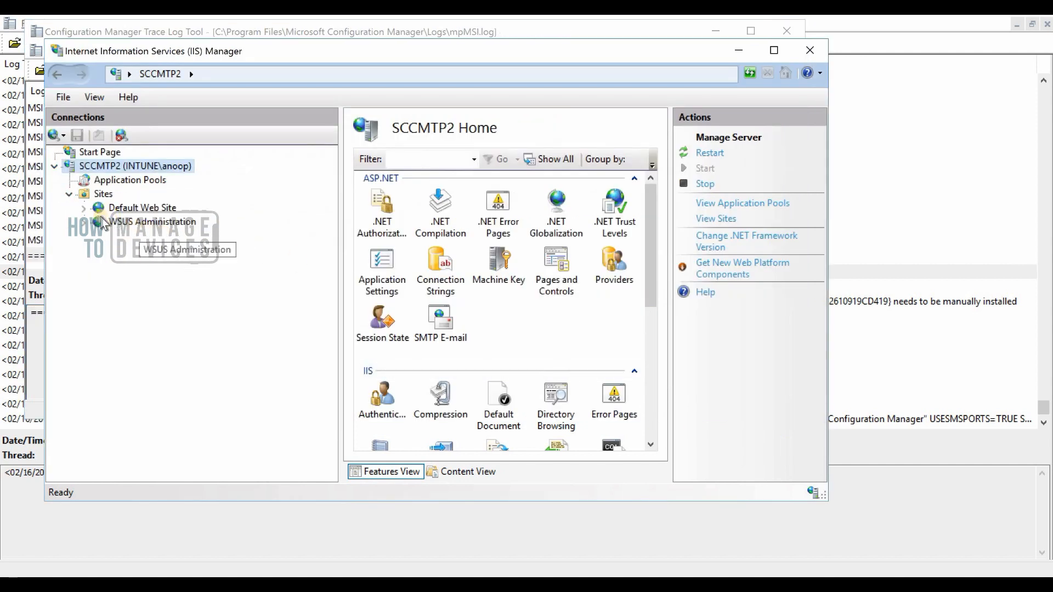
left_click(83, 207)
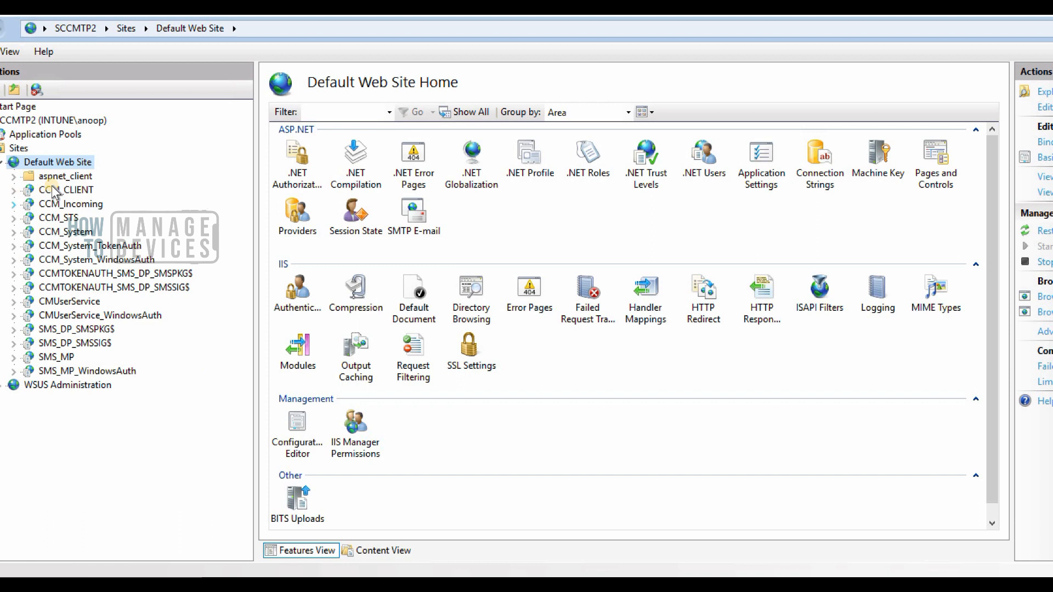
mouse_move(51, 299)
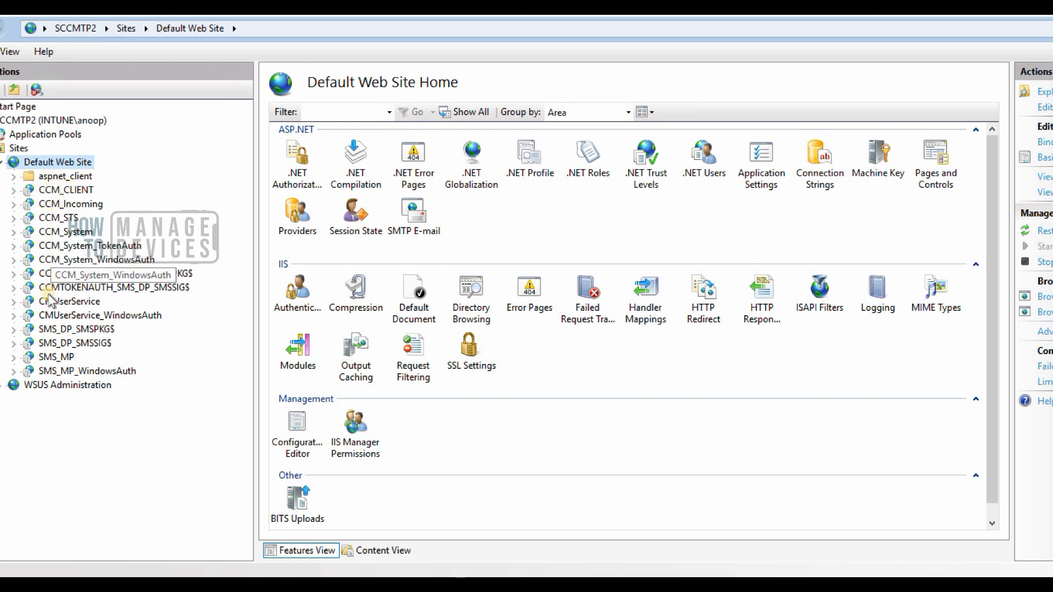
mouse_move(64, 306)
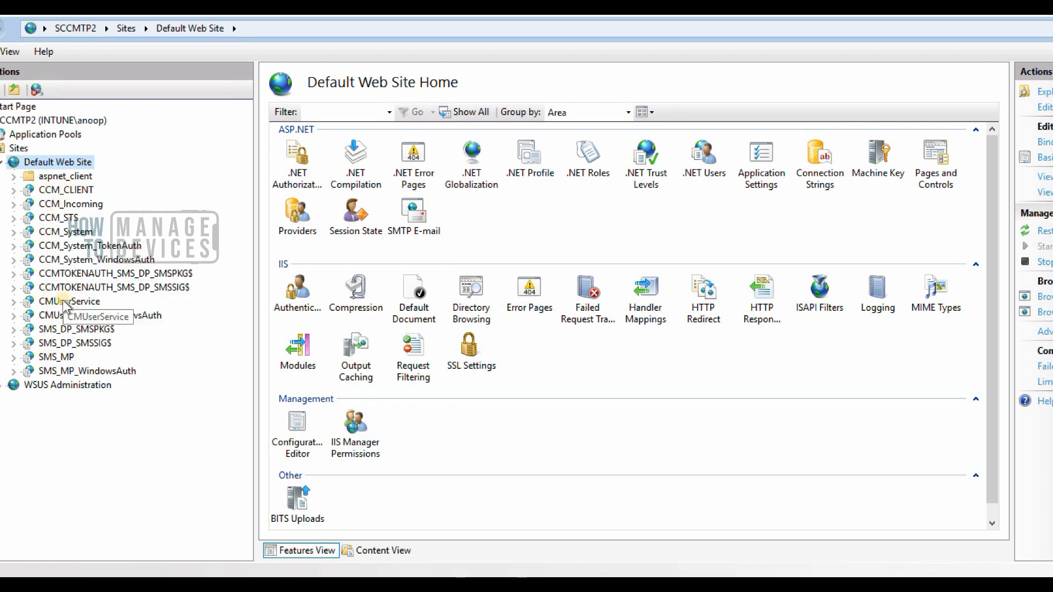
left_click(69, 301)
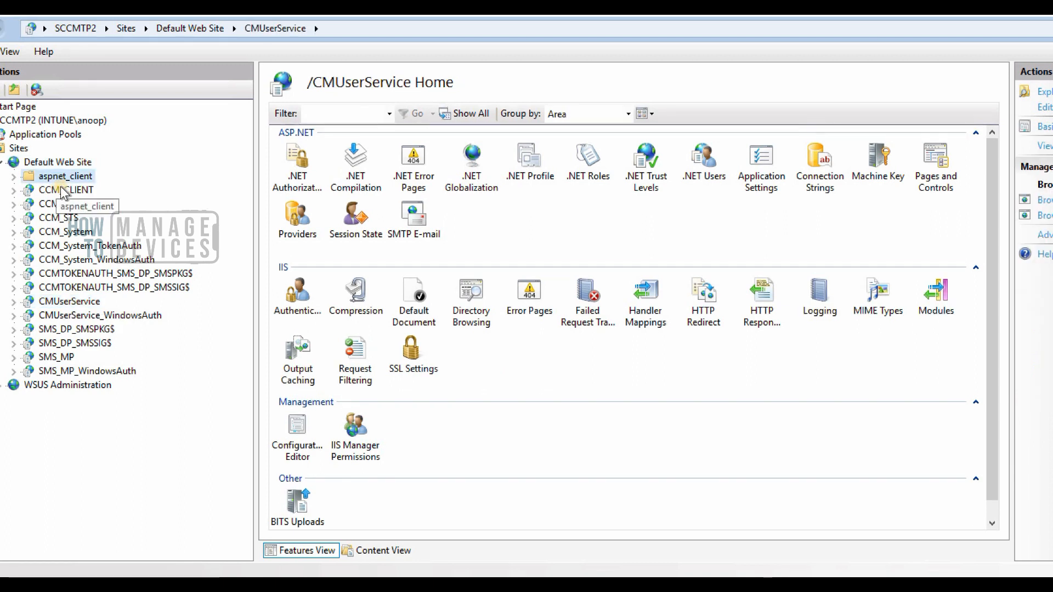
left_click(65, 190)
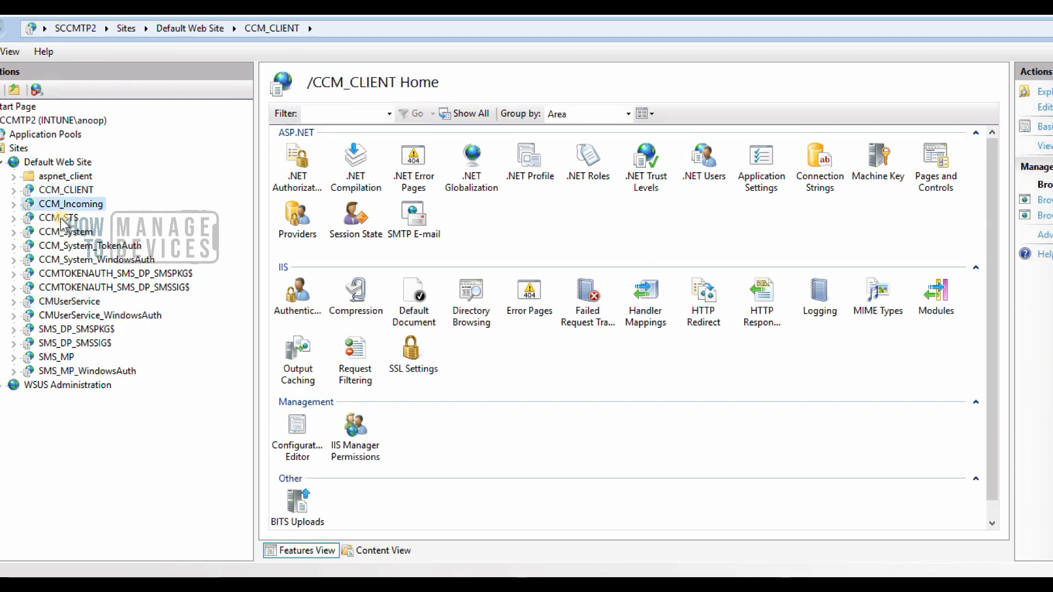
left_click(60, 218)
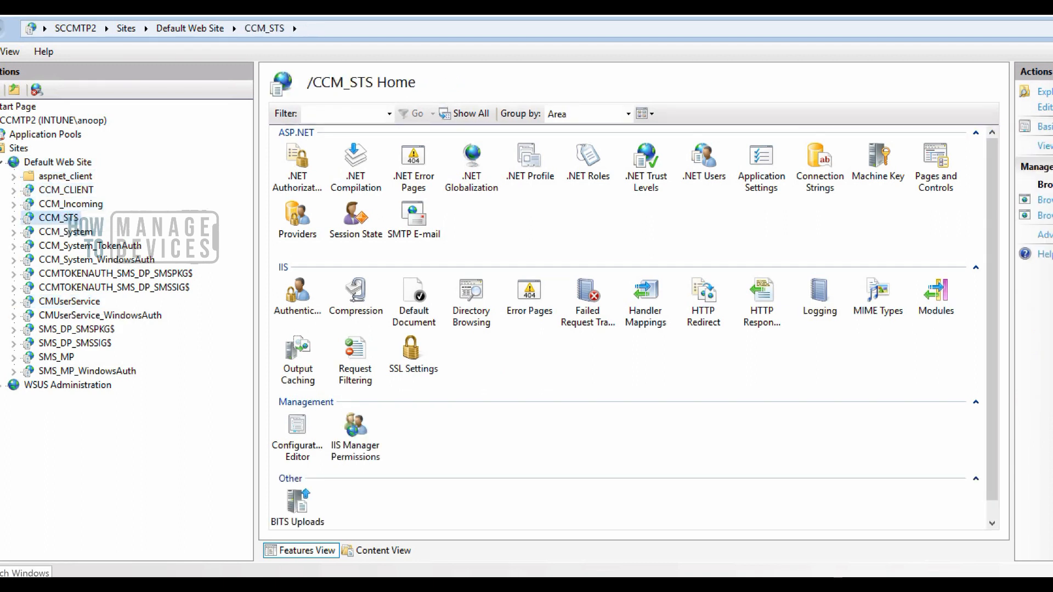